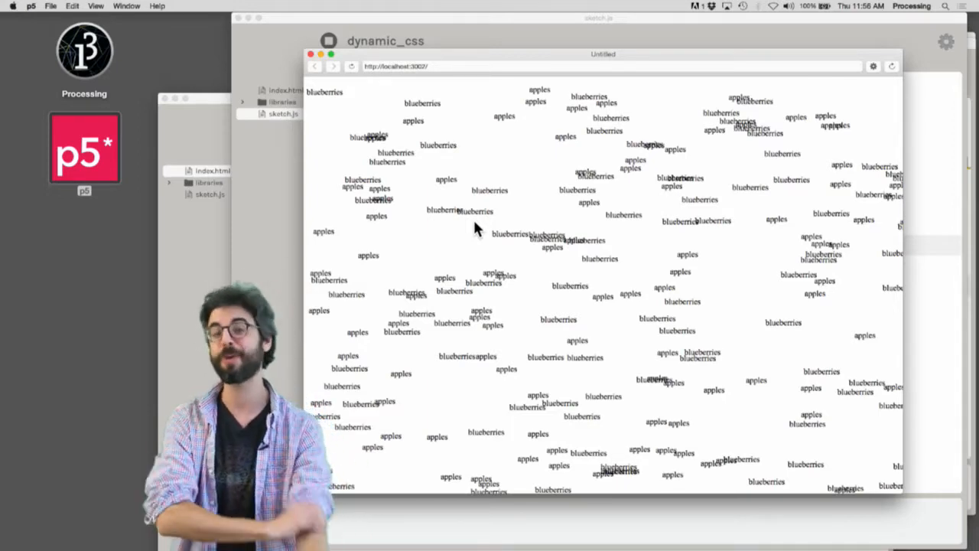
{"action": "mouse_move", "coordinate": [491, 23]}
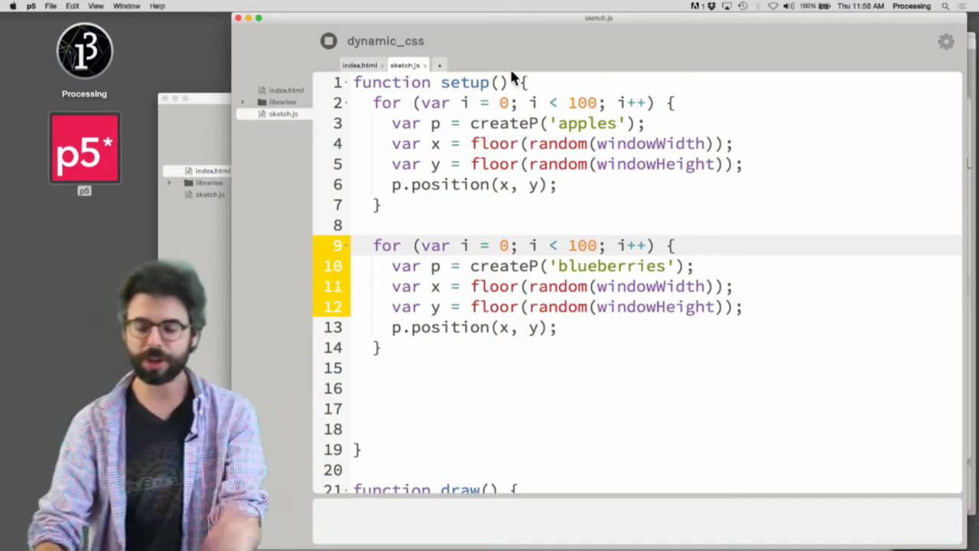
Step: Try and discard a p.style('background') line, then view index.html's apple and blueberry style rules
{"action": "type", "text": "p.s"}
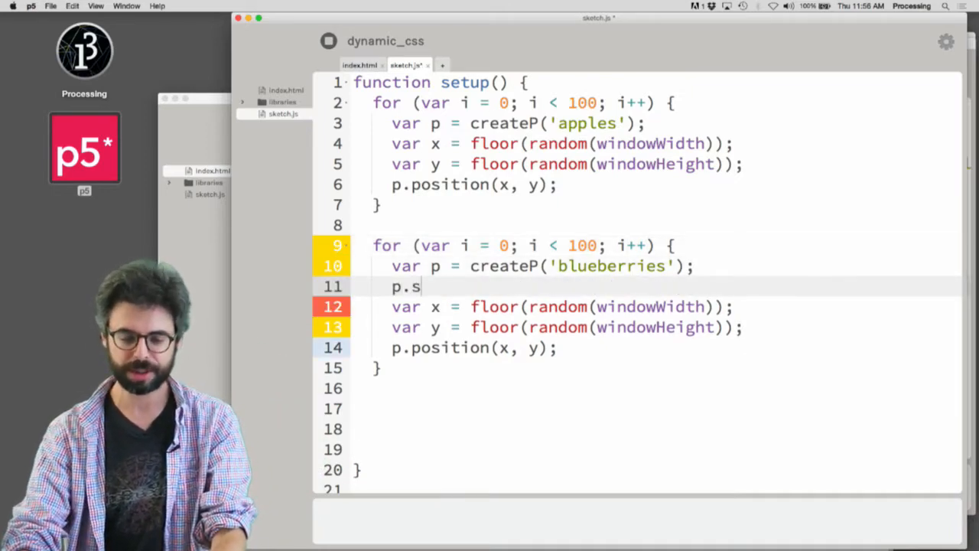
{"action": "type", "text": "tyle()"}
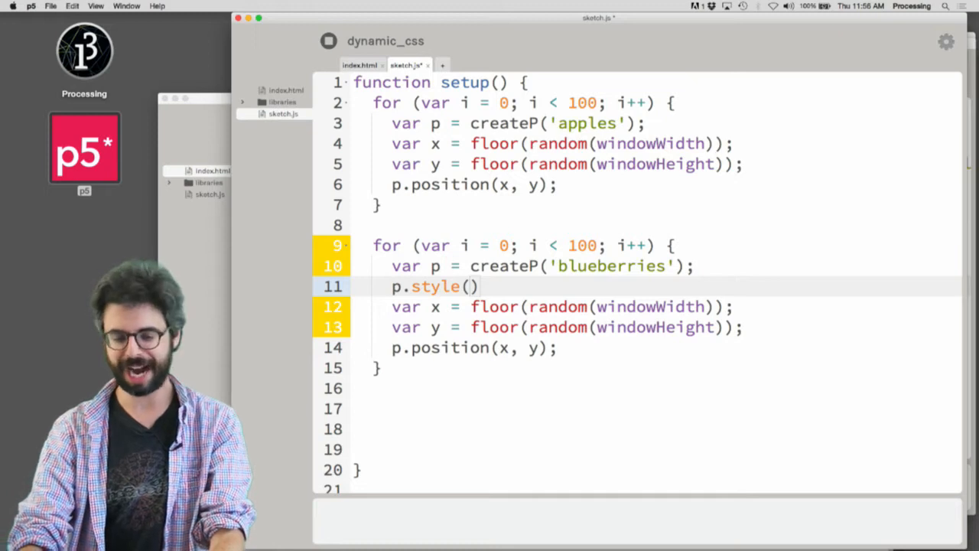
{"action": "type", "text": "'background'"}
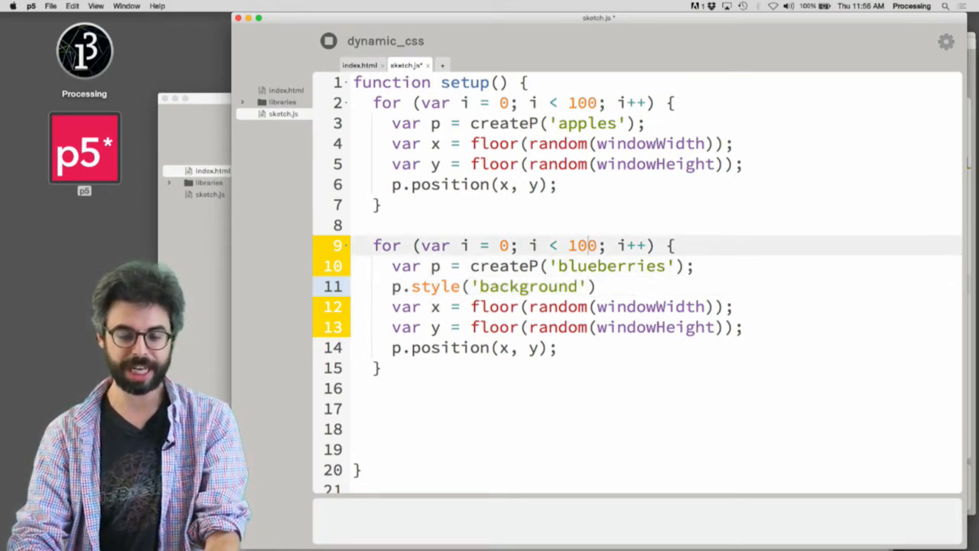
{"action": "key", "text": "Backspace"}
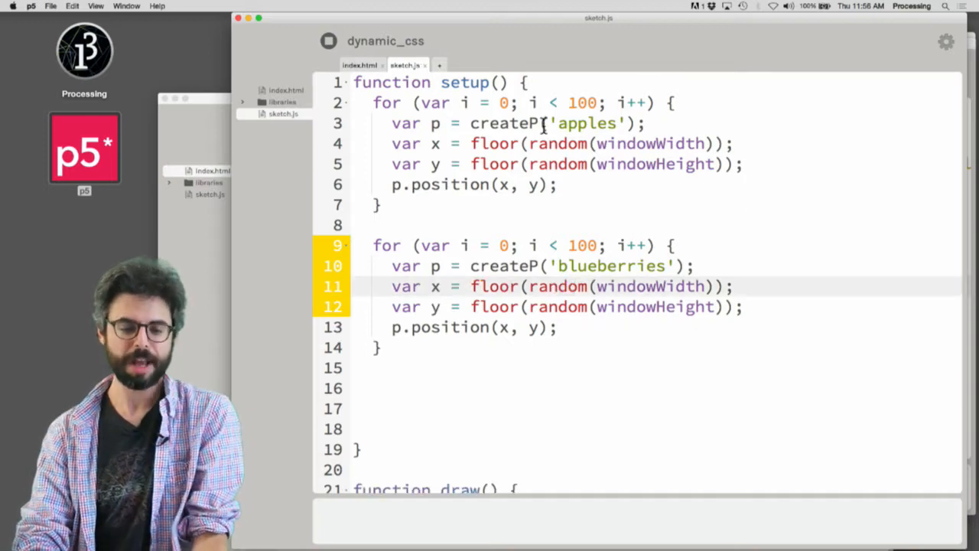
{"action": "left_click", "coordinate": [359, 65]}
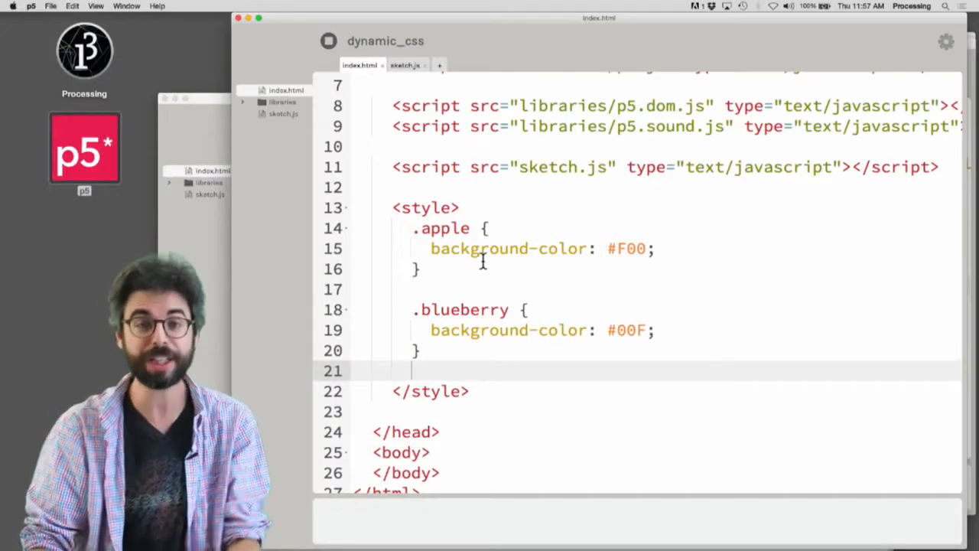
{"action": "scroll", "scroll_direction": "down", "scroll_amount": 3}
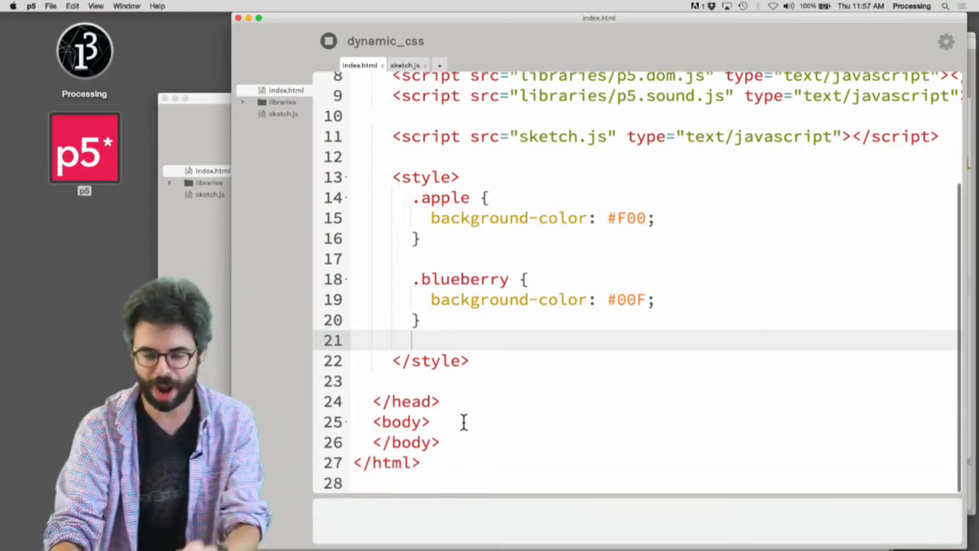
{"action": "type", "text": "<p></p>"}
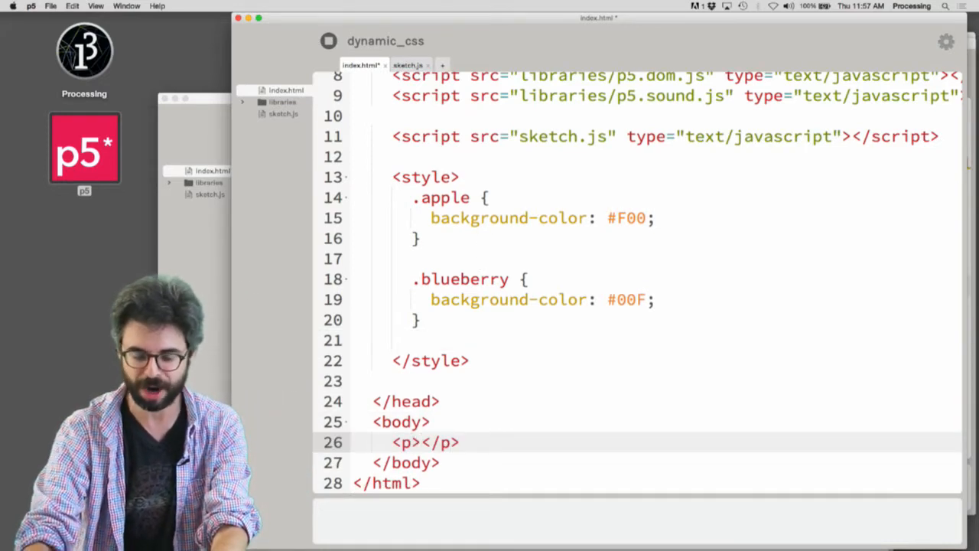
{"action": "type", "text": "class=\"blu"}
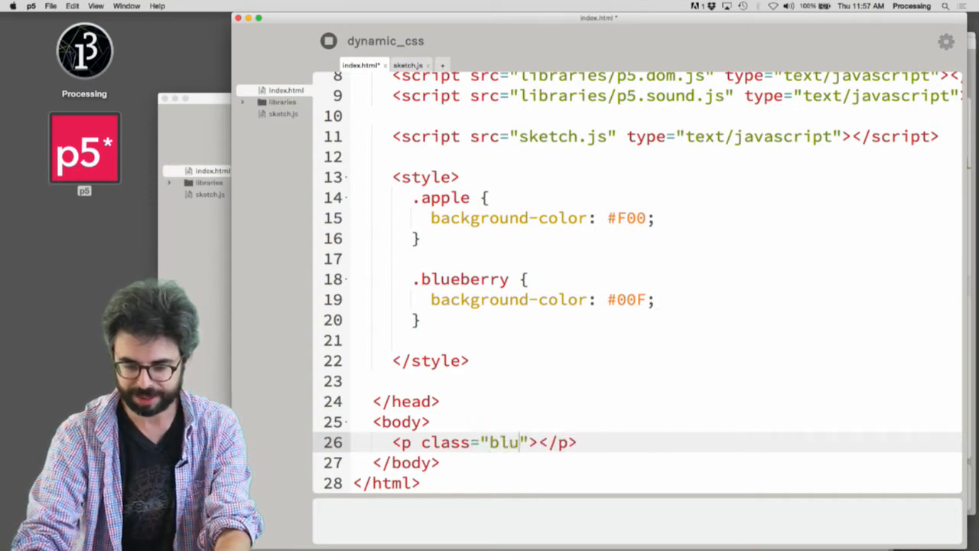
{"action": "type", "text": "apple"}
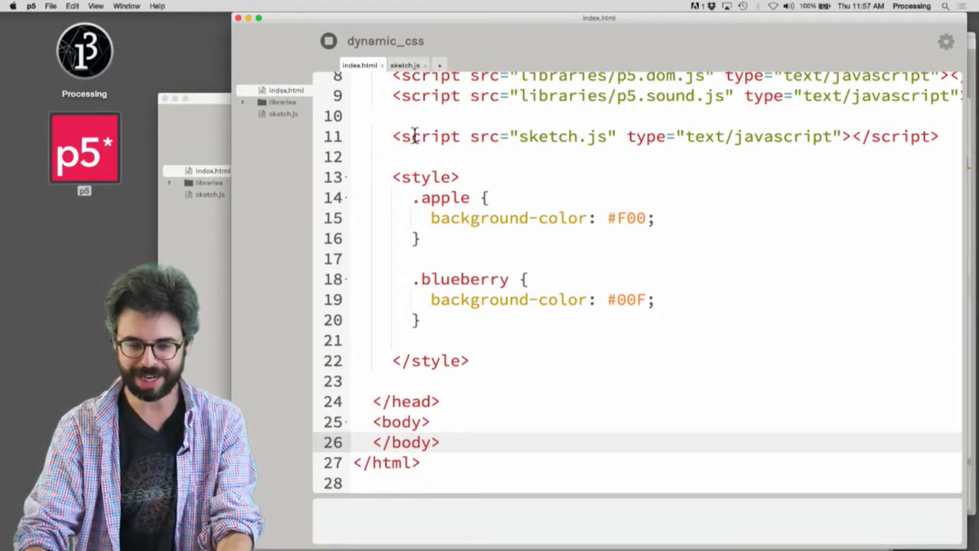
Step: In sketch.js, add p.class('apple') and p.class('blueberry') after p.position in the two loops
{"action": "left_click", "coordinate": [404, 64]}
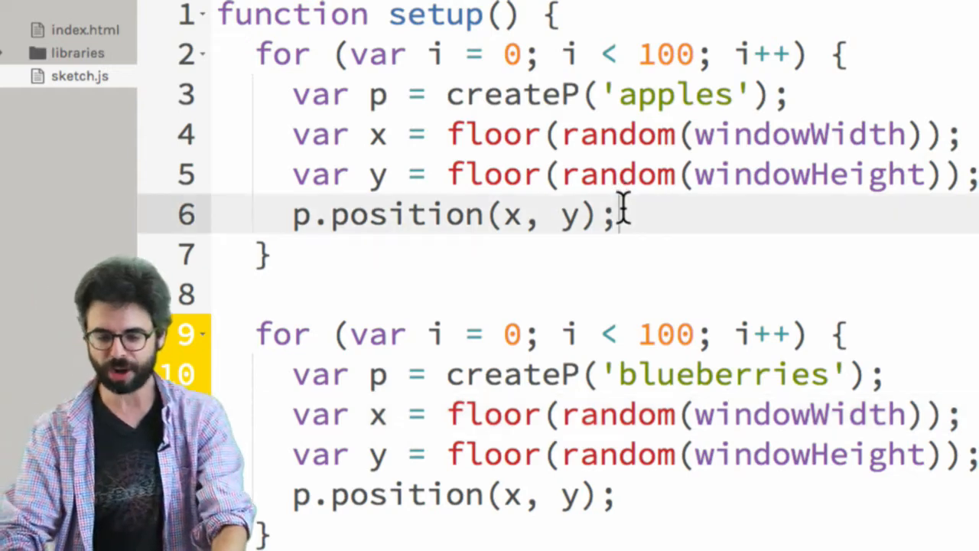
{"action": "type", "text": "p.class()"}
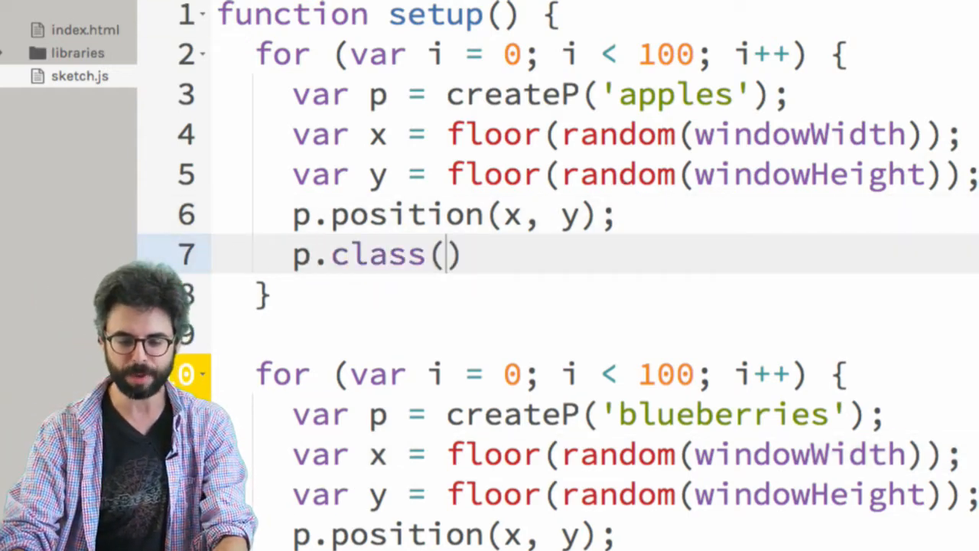
{"action": "type", "text": "'apple');"}
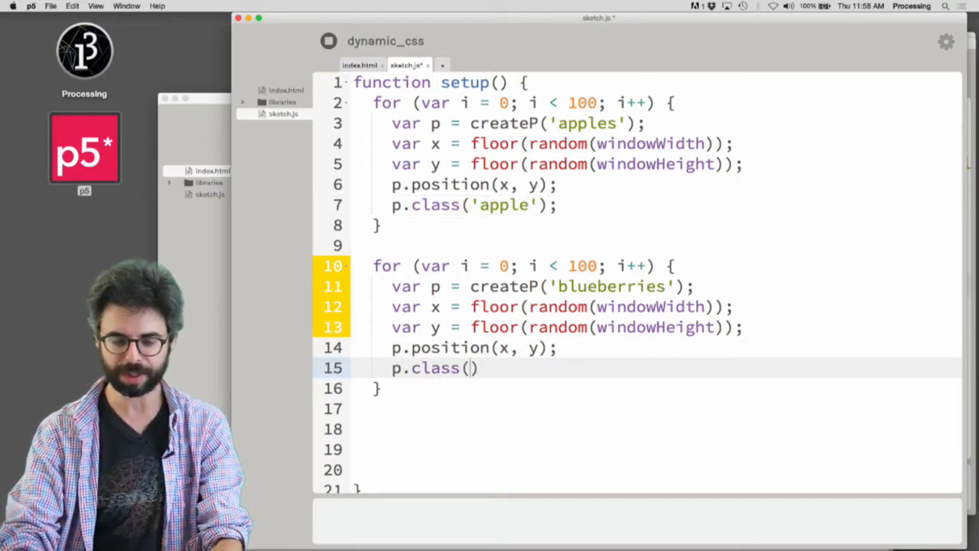
{"action": "type", "text": "'blueber'"}
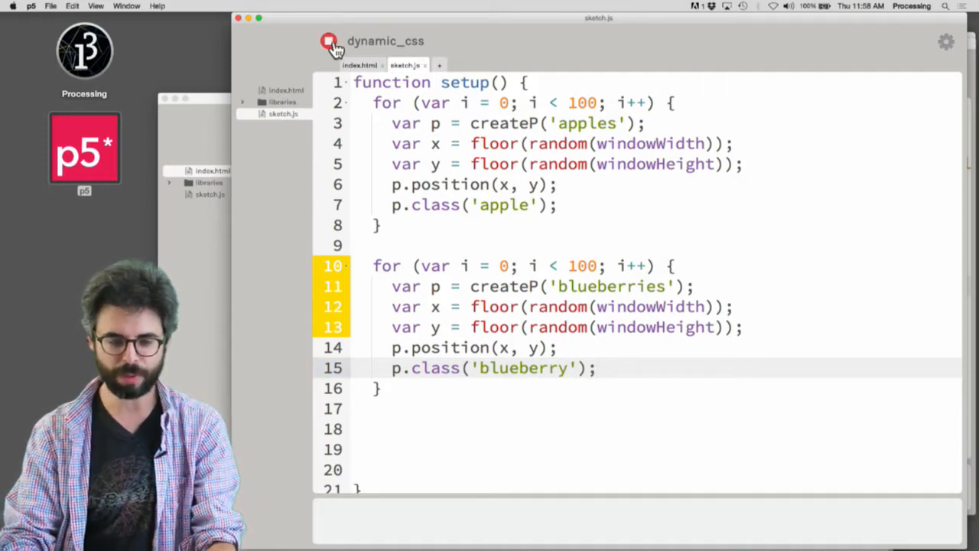
Step: Run the sketch to see red apples and blue blueberries labels, then return to index.html
{"action": "left_click", "coordinate": [329, 41]}
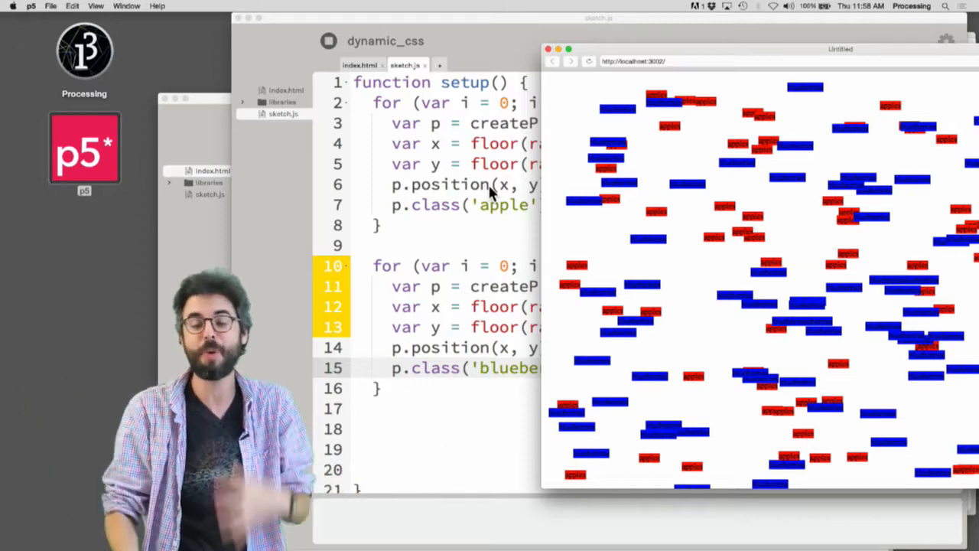
{"action": "left_click", "coordinate": [359, 65]}
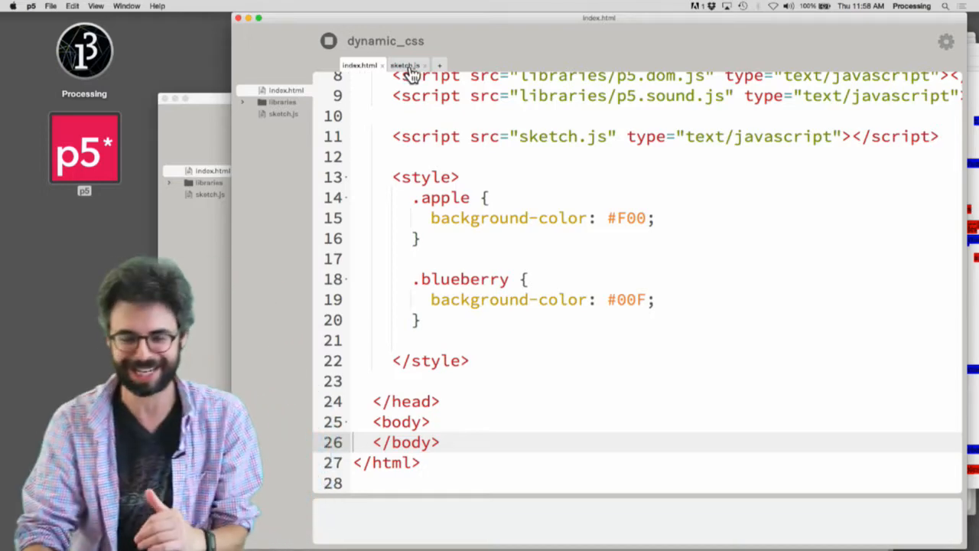
Step: Switch both loops to createA('#', …) links, reverting a trial http URL, and stop the sketch
{"action": "left_click", "coordinate": [404, 65]}
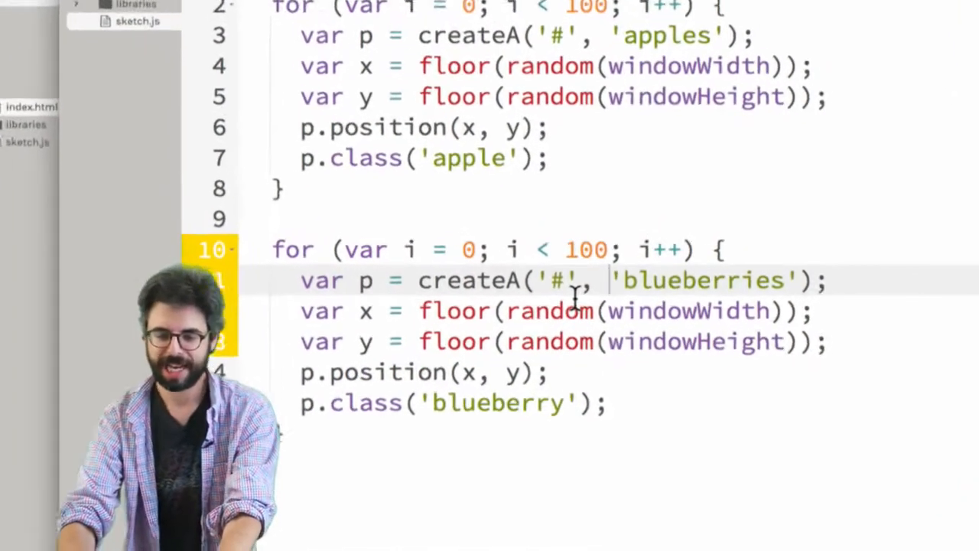
{"action": "type", "text": "http://google.com"}
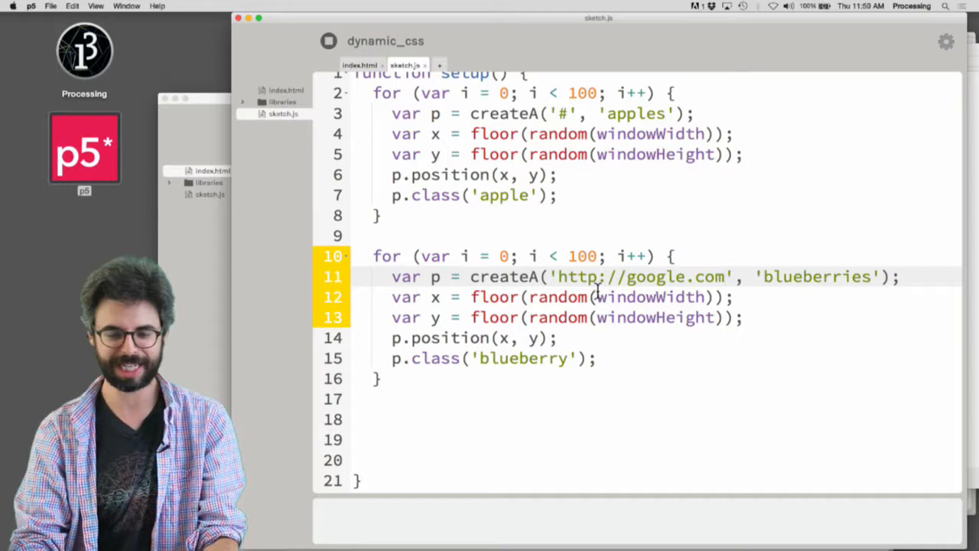
{"action": "mouse_move", "coordinate": [640, 276]}
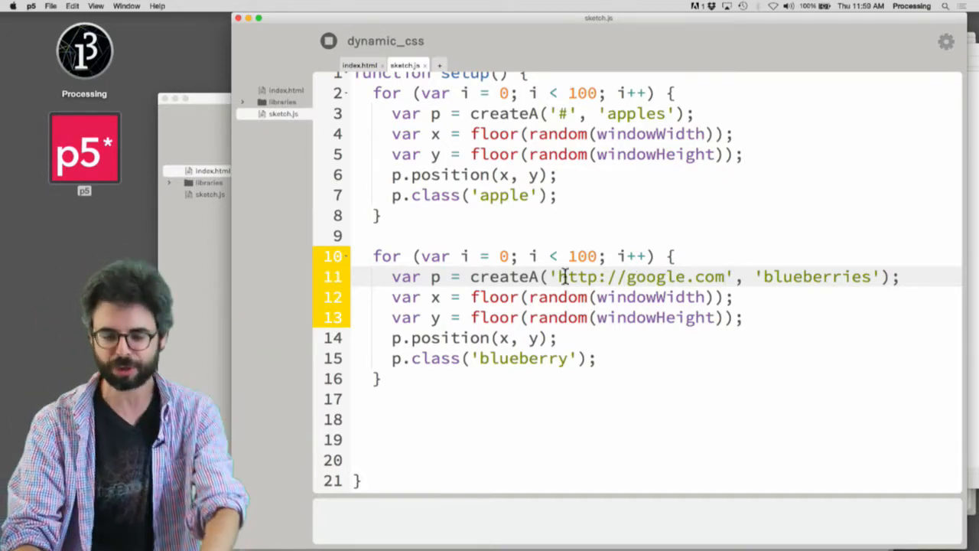
{"action": "type", "text": "#"}
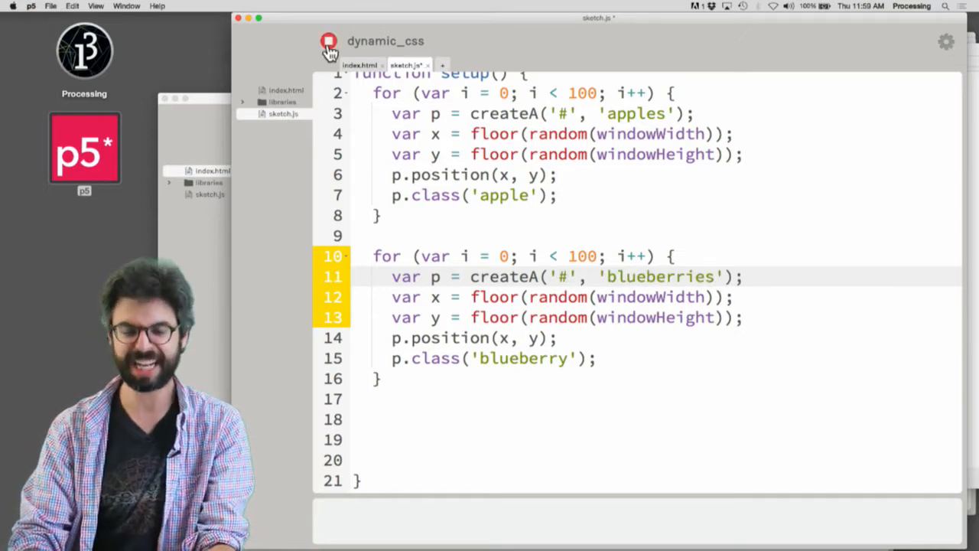
{"action": "left_click", "coordinate": [328, 41]}
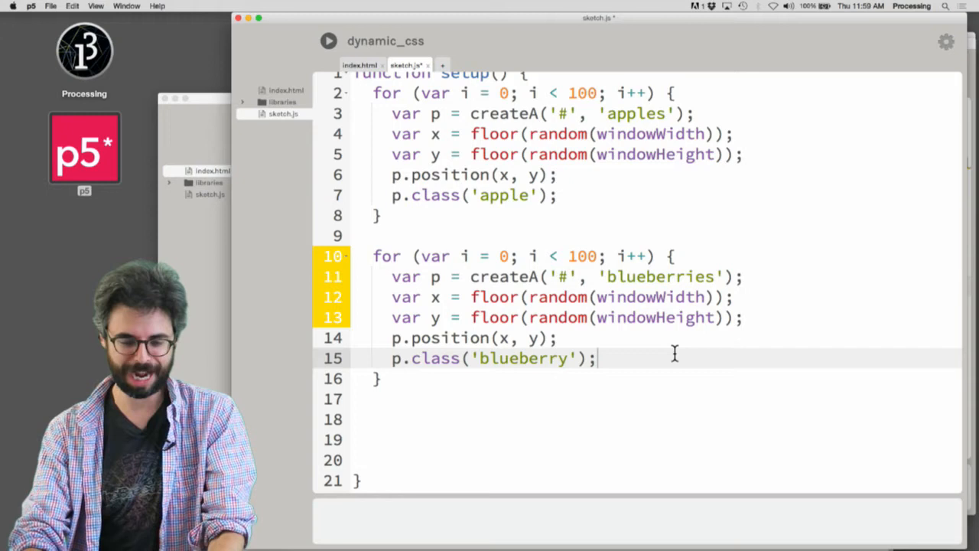
Step: Add p.mousePressed(becomeApple); to the blueberry loop
{"action": "type", "text": "p"}
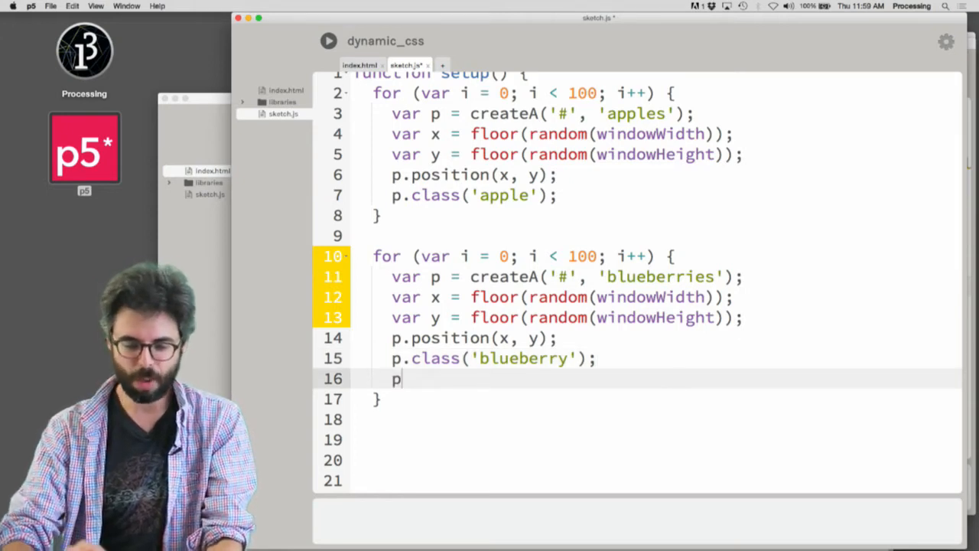
{"action": "type", "text": ".mous"}
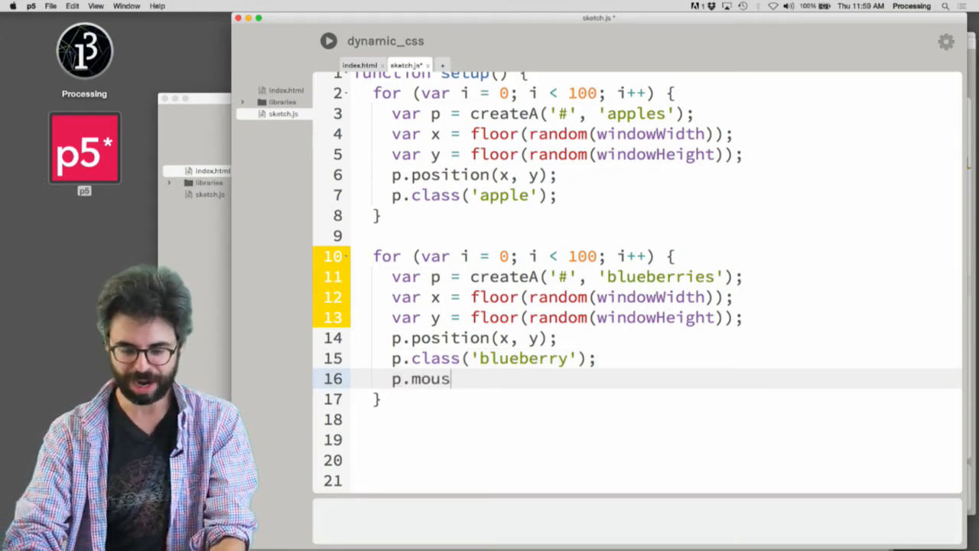
{"action": "type", "text": "ePressed()"}
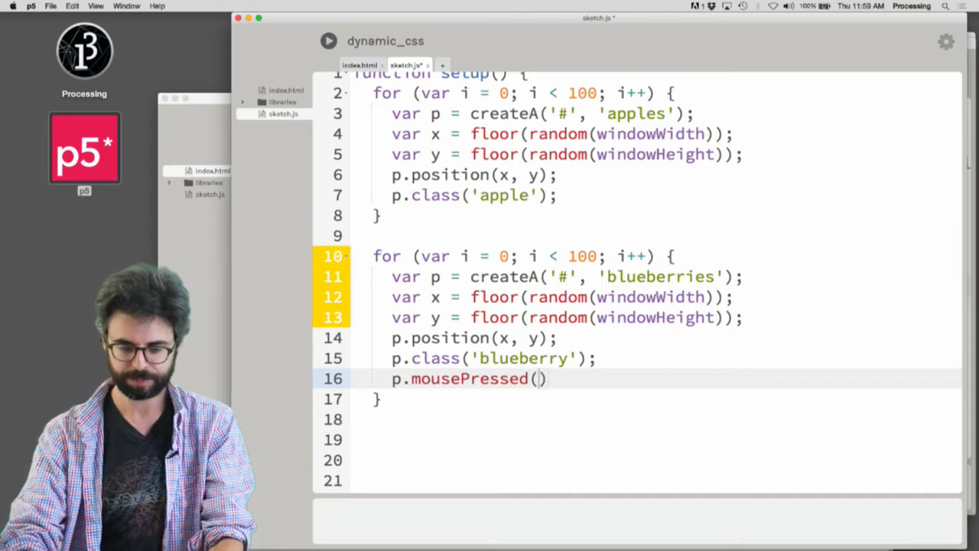
{"action": "type", "text": "change"}
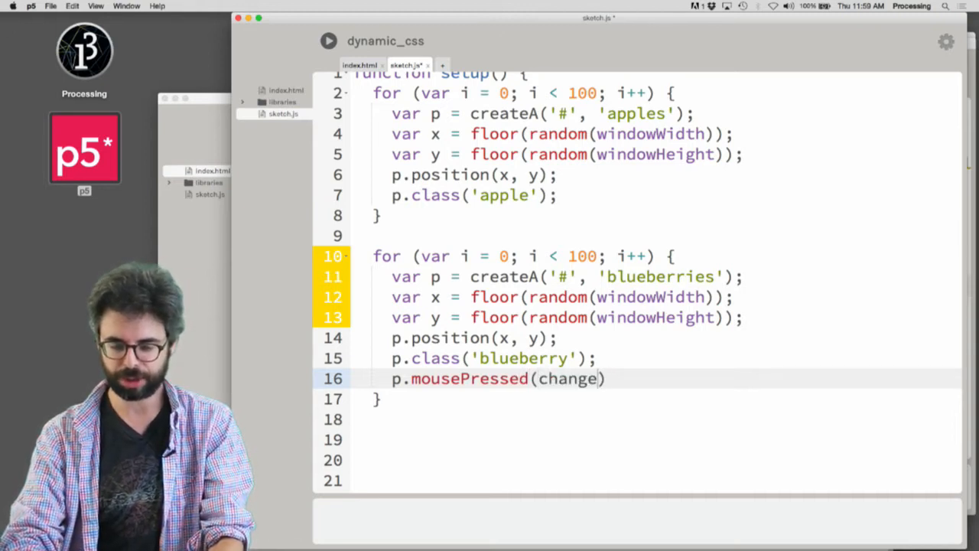
{"action": "type", "text": "become"}
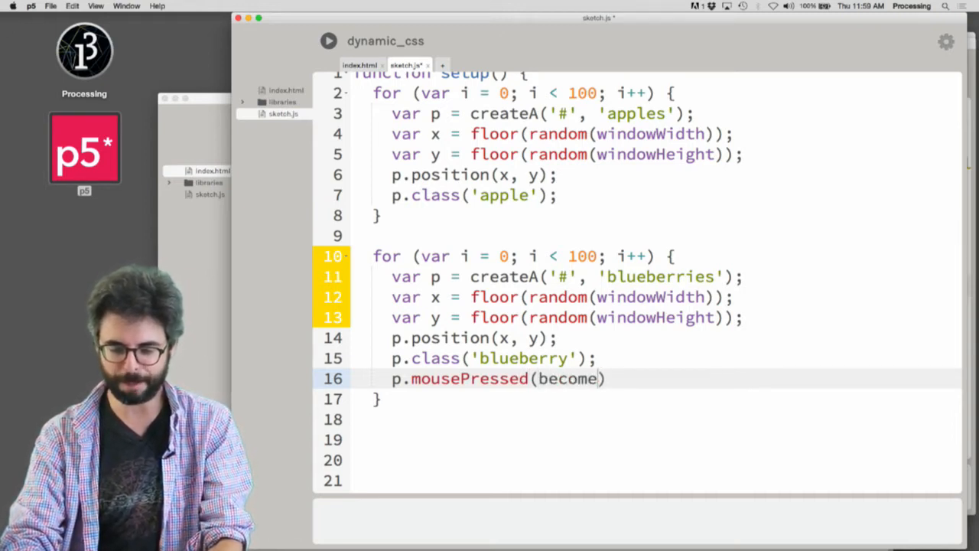
{"action": "type", "text": "Apple);"}
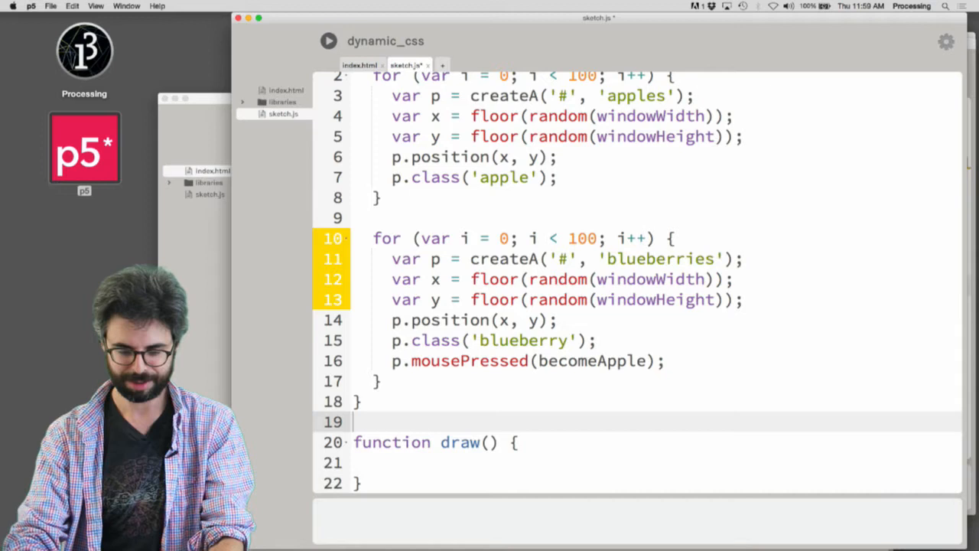
Step: Write function becomeApple() that sets this.class('apple')
{"action": "type", "text": "funcito"}
{"action": "left_click", "coordinate": [656, 462]}
{"action": "type", "text": "this."}
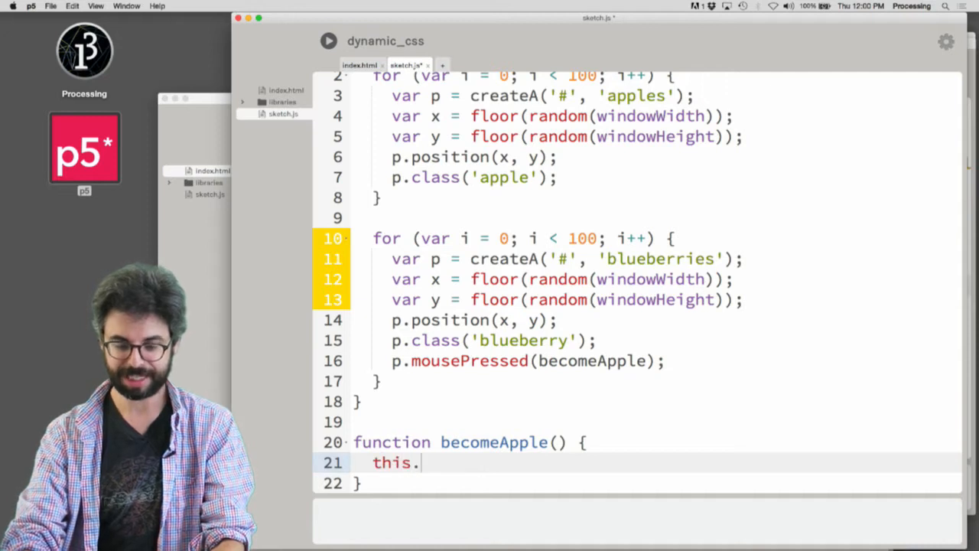
{"action": "type", "text": "class('a')"}
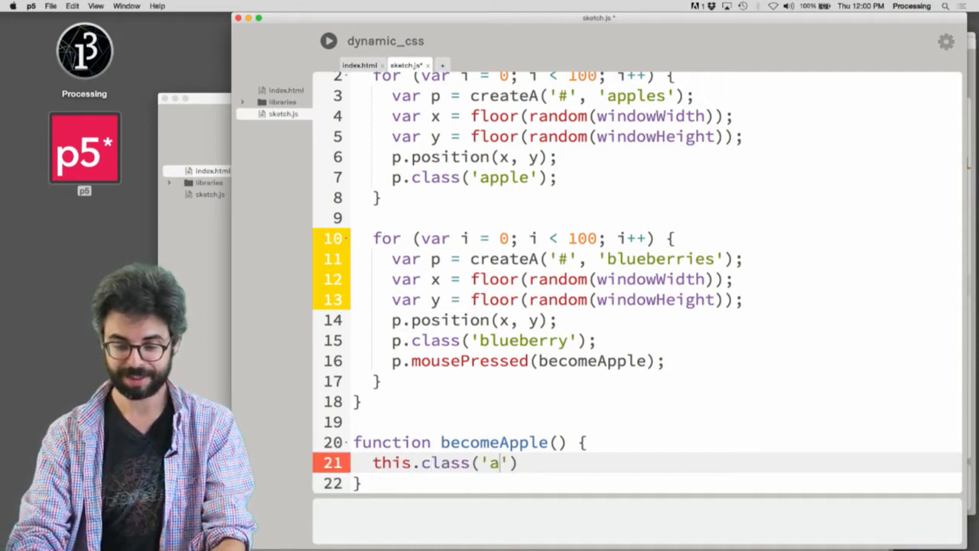
{"action": "type", "text": "pple');"}
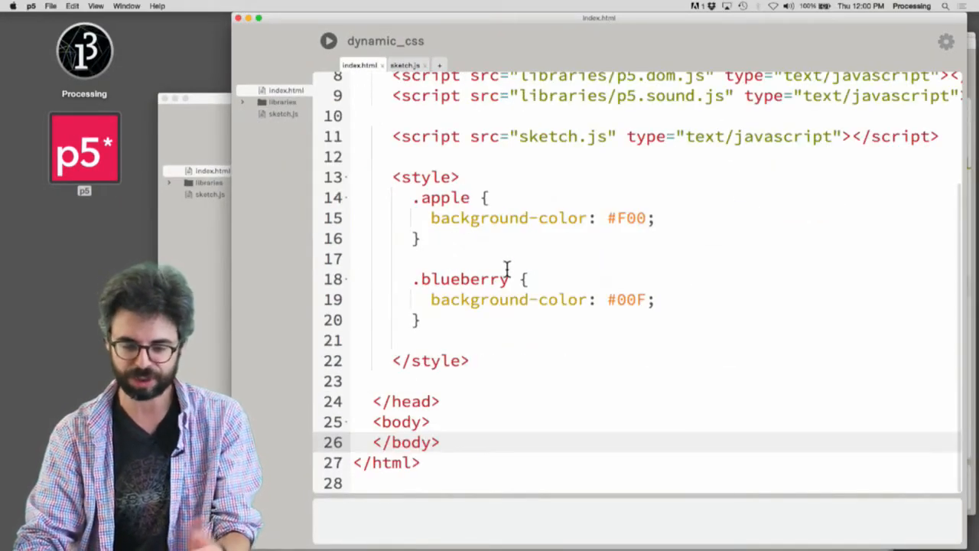
Step: Add a p rule with font-size: 24pt and color: #FFF to index.html's style block
{"action": "type", "text": "fonti"}
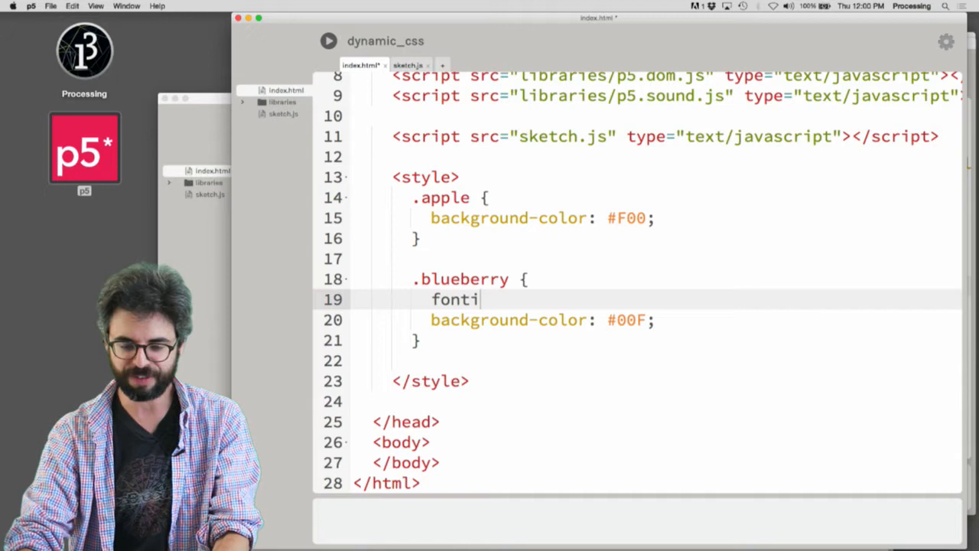
{"action": "type", "text": "-size:"}
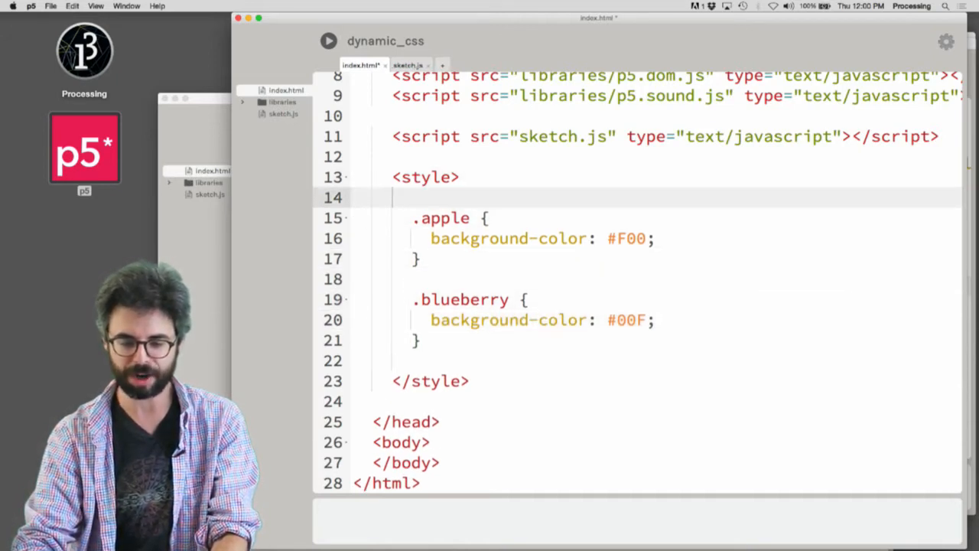
{"action": "type", "text": "p {"}
{"action": "type", "text": "font-size"}
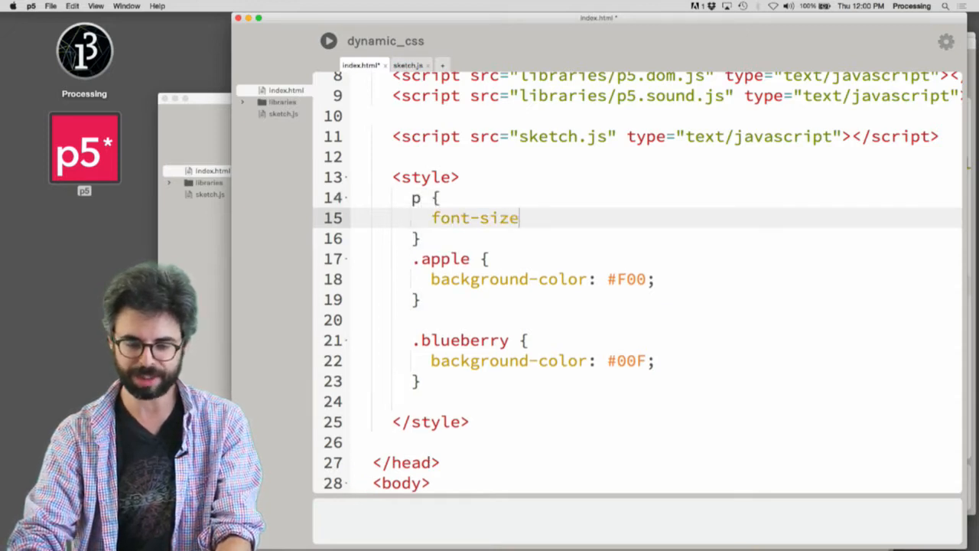
{"action": "type", "text": ": 24pt;"}
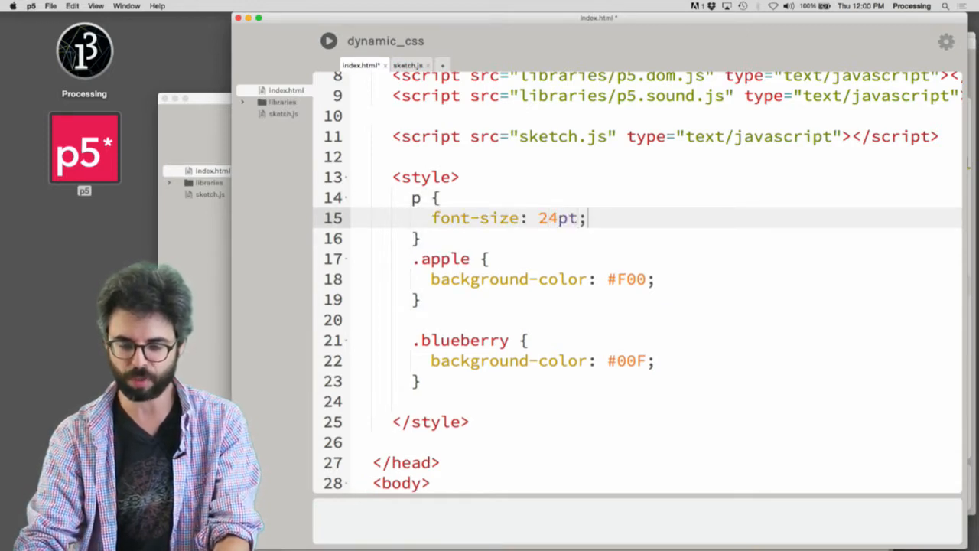
{"action": "key", "text": "enter"}
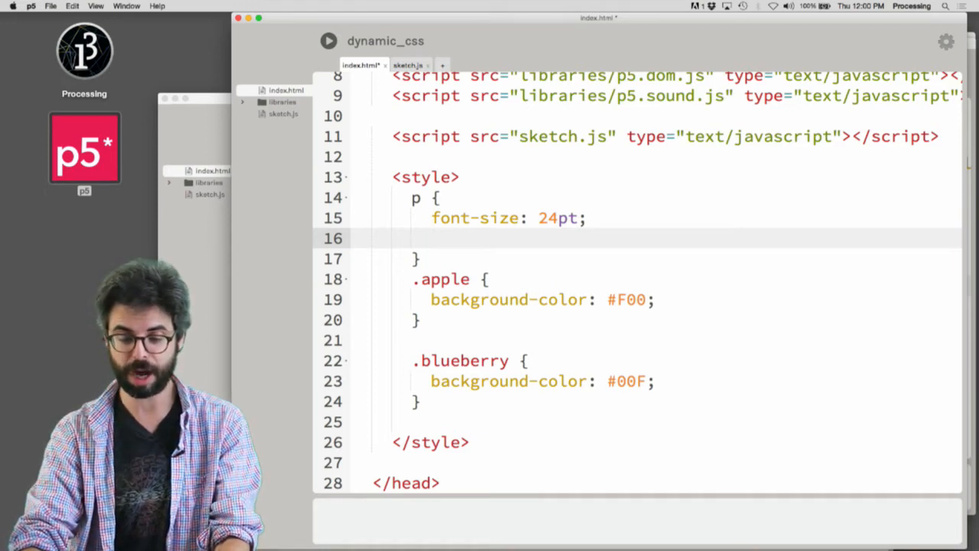
{"action": "type", "text": "color: #FFF;"}
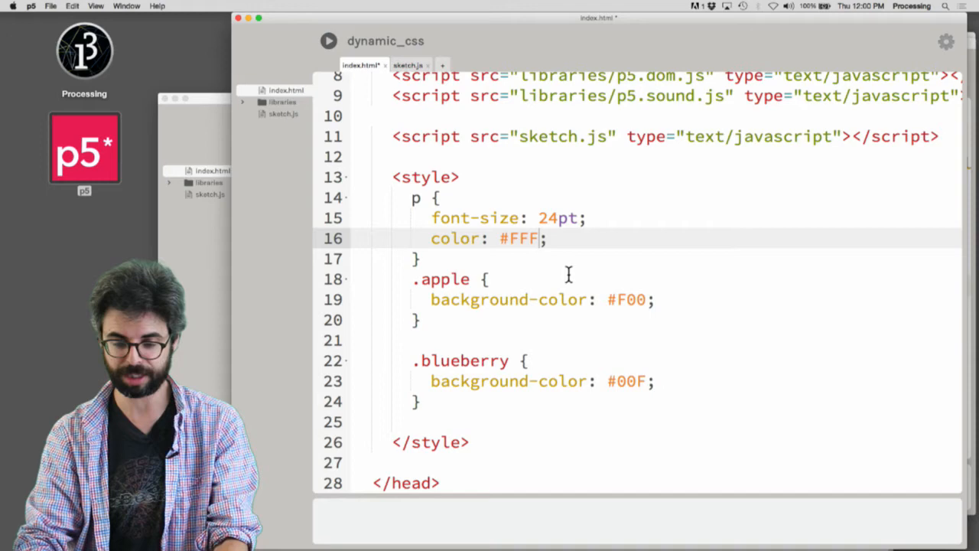
Step: Run the sketch, check sketch.js, then move the p rule's 24pt size and white colour into .apple and .blueberry
{"action": "left_click", "coordinate": [329, 41]}
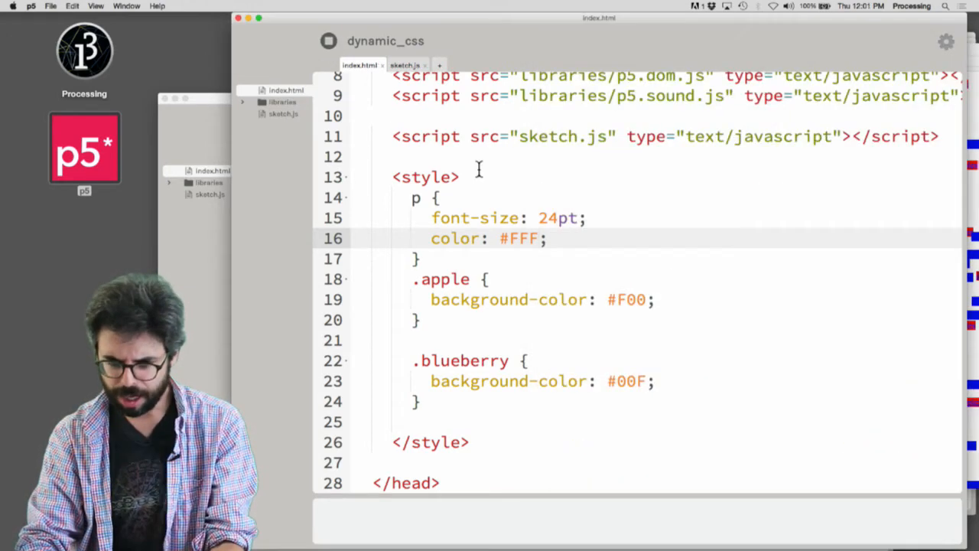
{"action": "left_click", "coordinate": [404, 65]}
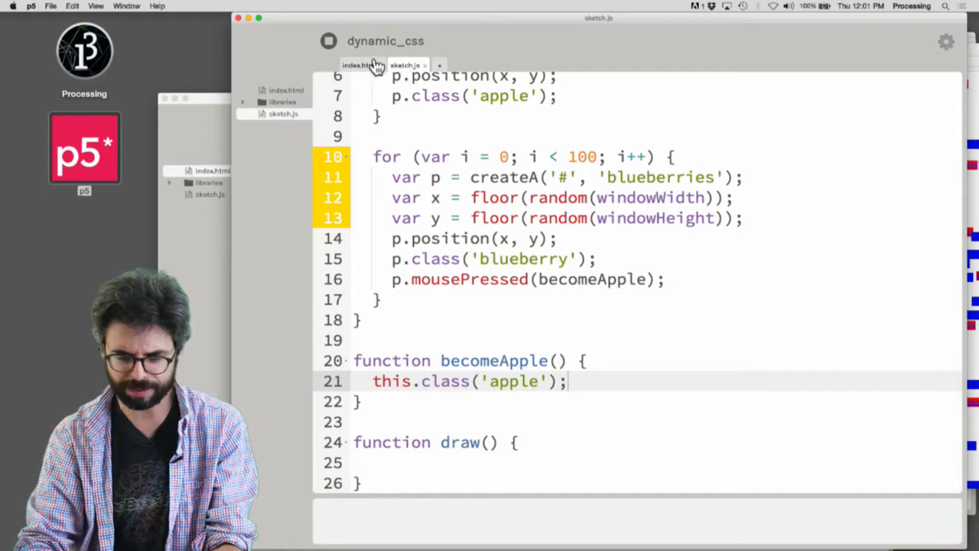
{"action": "left_click", "coordinate": [359, 65]}
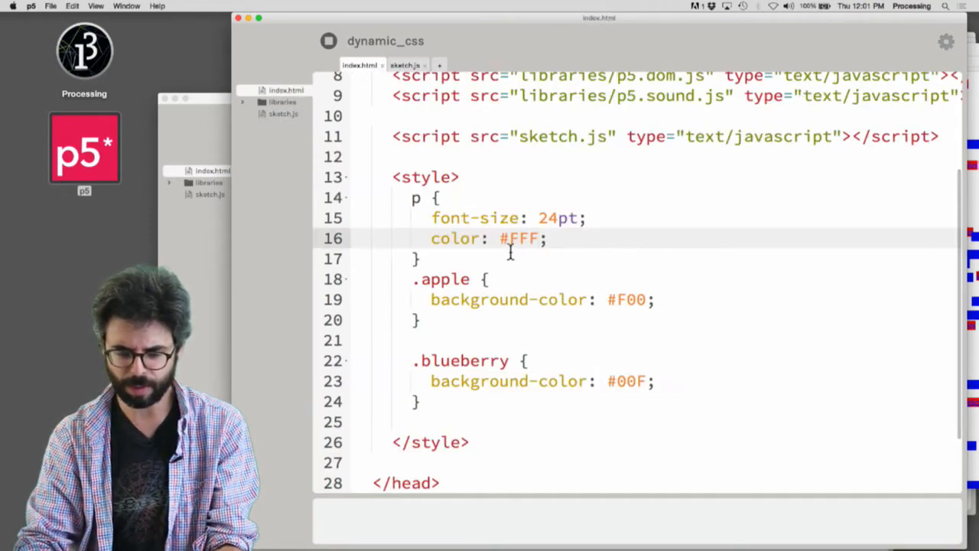
{"action": "left_click", "coordinate": [535, 218]}
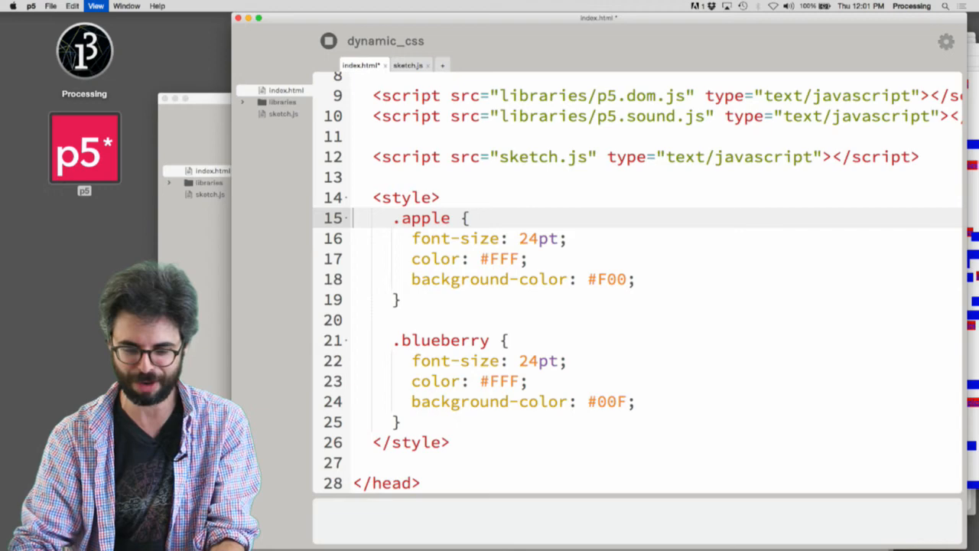
Step: Restart the sketch and scroll to the blueberries loop to lower its limit from 100 to 10
{"action": "left_click", "coordinate": [329, 42]}
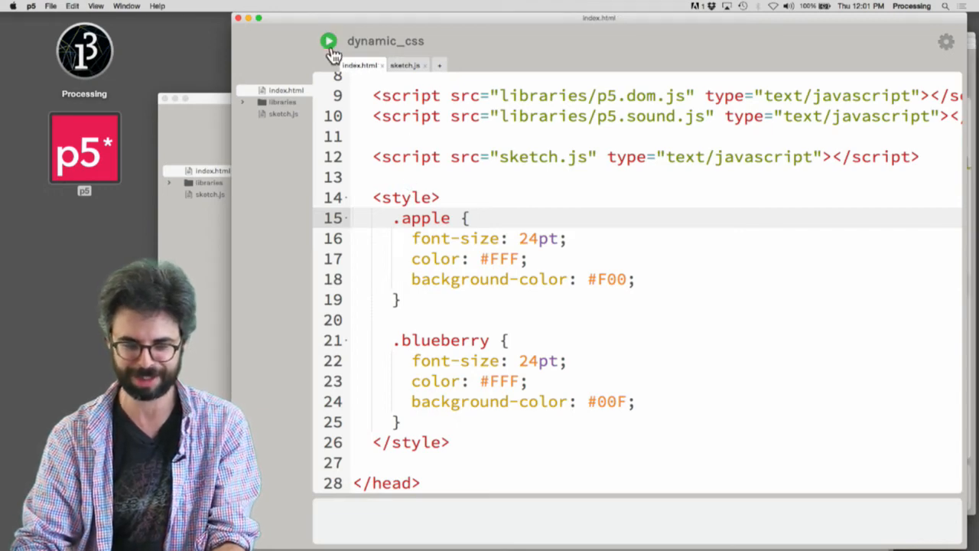
{"action": "left_click", "coordinate": [328, 42]}
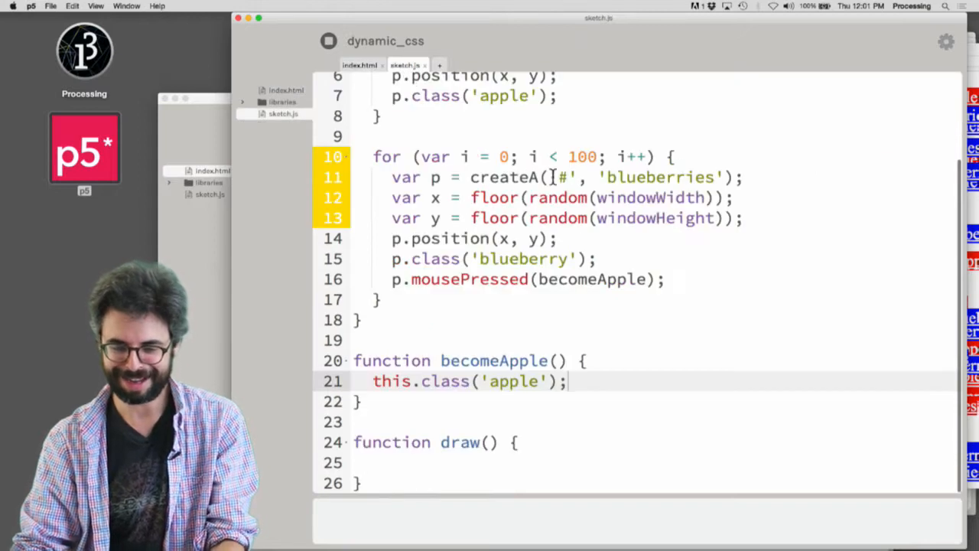
{"action": "scroll", "scroll_direction": "down", "scroll_amount": 3}
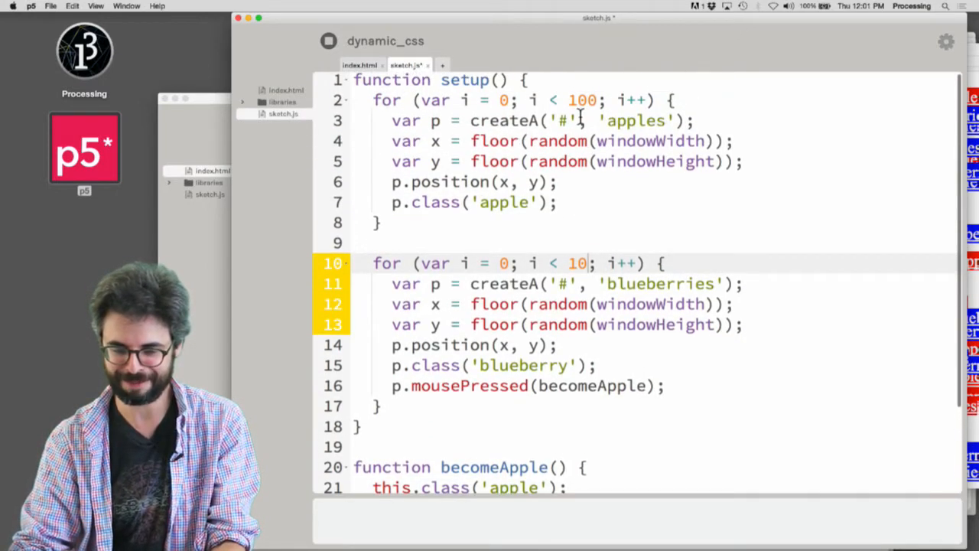
{"action": "scroll", "scroll_direction": "down", "scroll_amount": 3}
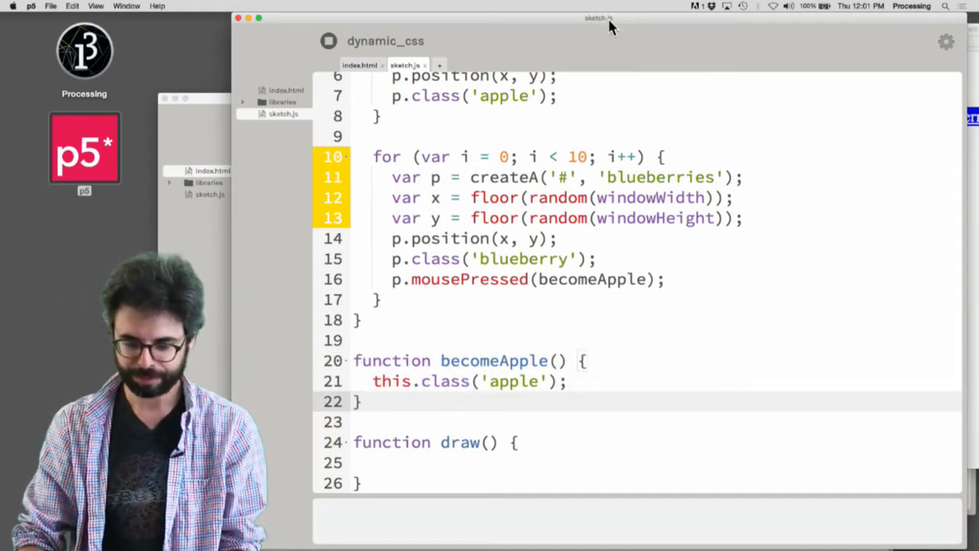
Step: Add a log of "this is happening" at the top of becomeApple
{"action": "type", "text": "co"}
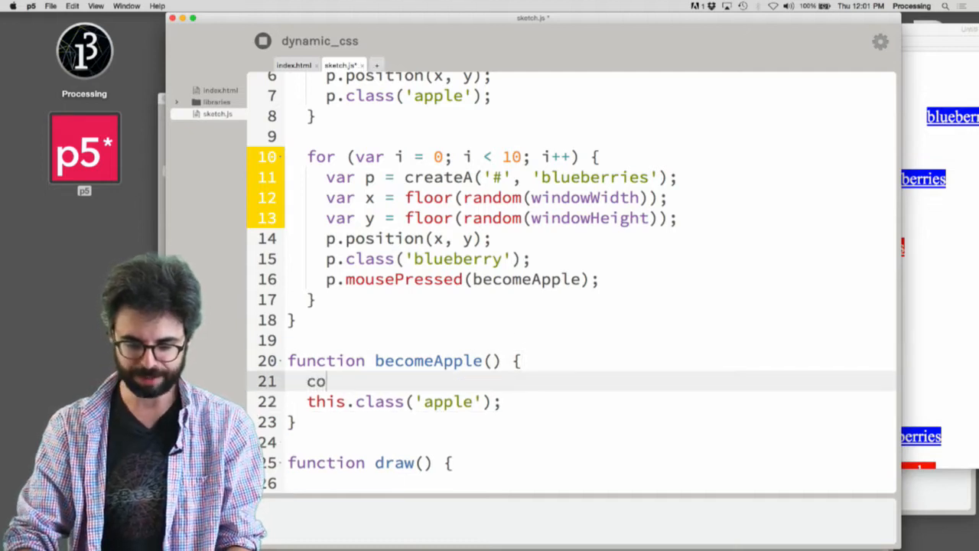
{"action": "type", "text": "nsol"}
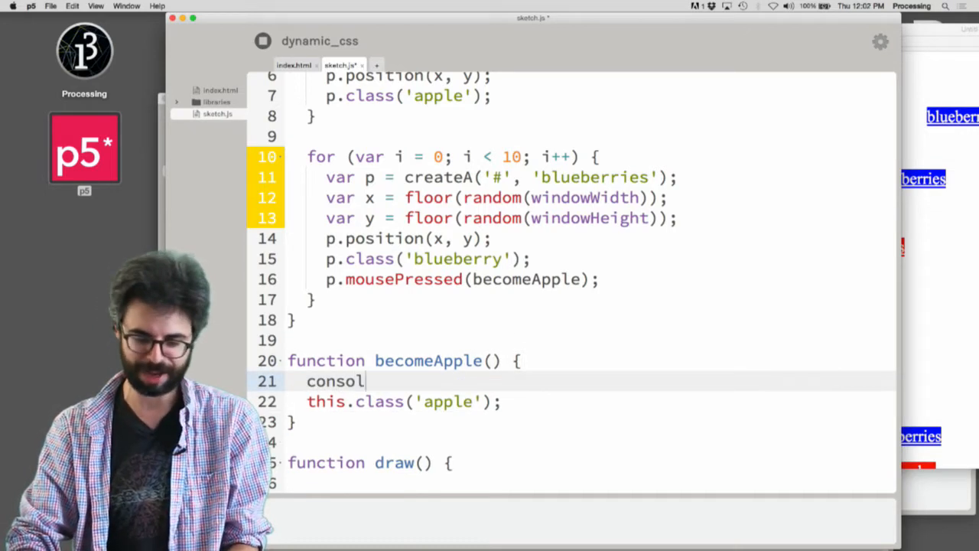
{"action": "type", "text": "e.log(\"\")"}
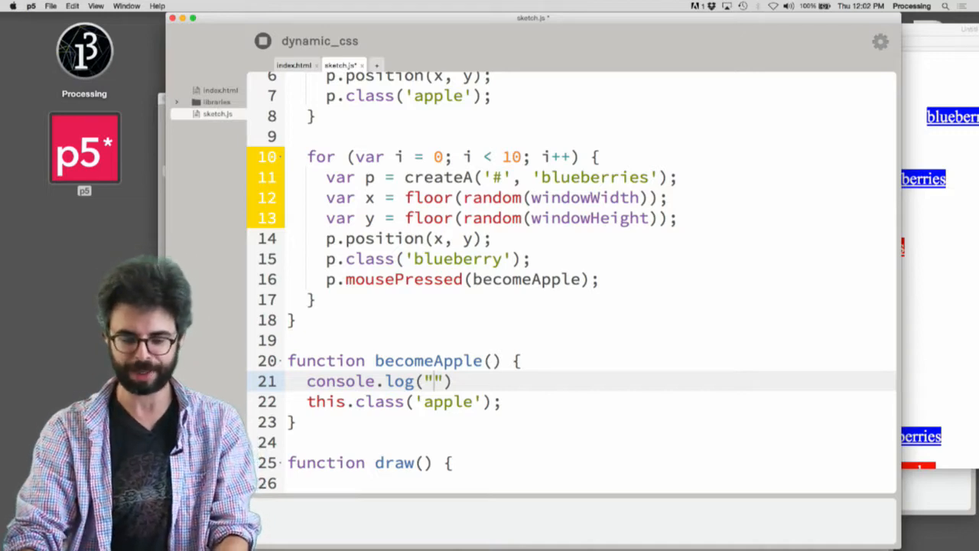
{"action": "type", "text": "this is happ"}
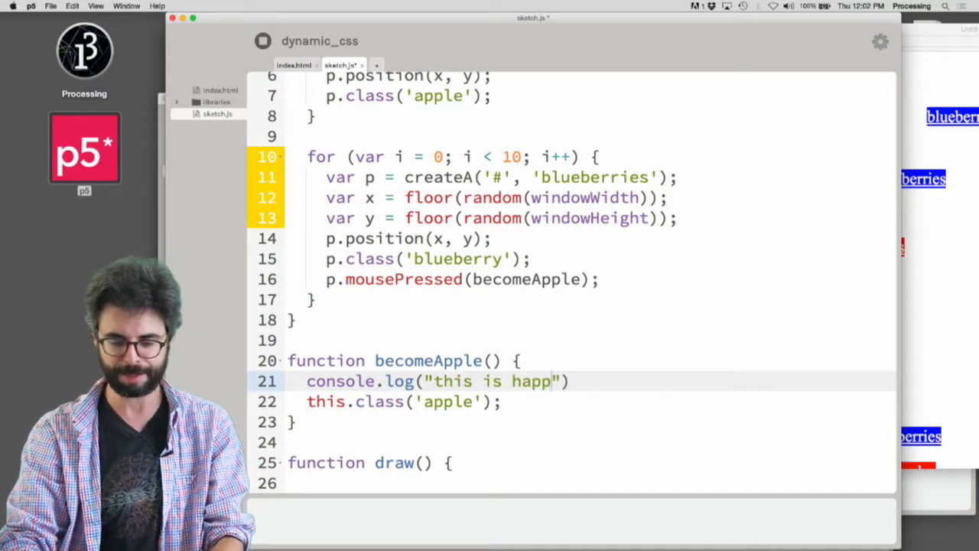
{"action": "type", "text": "ening"}
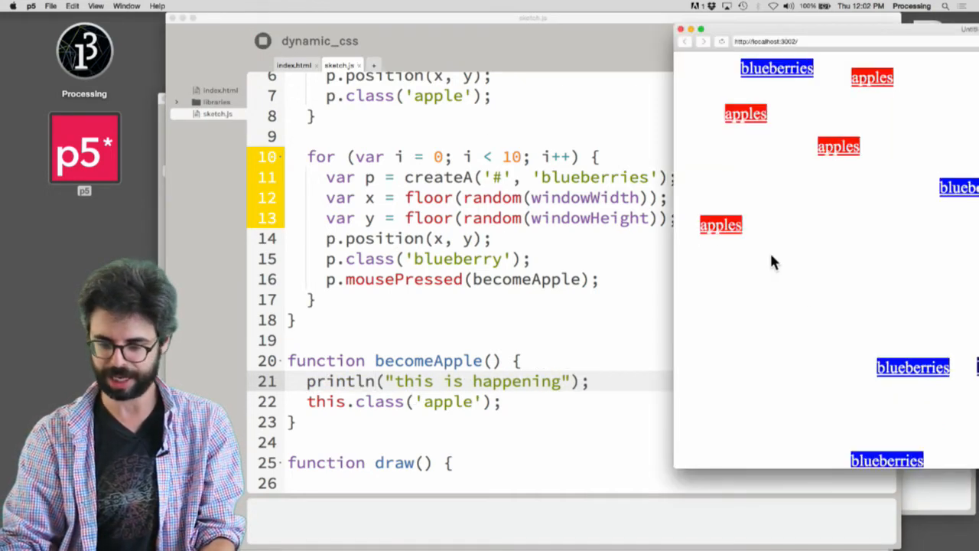
Step: Click a blueberry link to confirm the message in the console, removing a stray half-typed line
{"action": "left_click", "coordinate": [911, 367]}
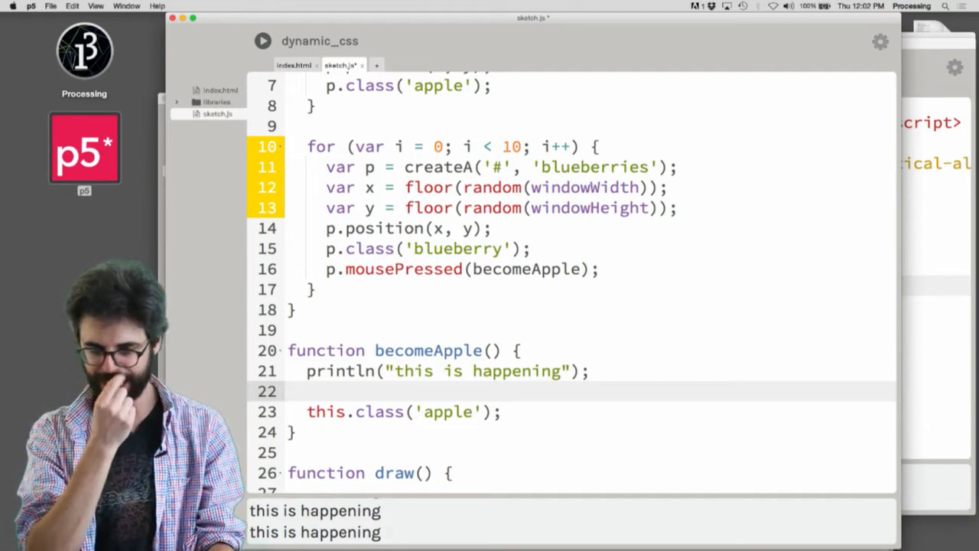
{"action": "type", "text": "thi"}
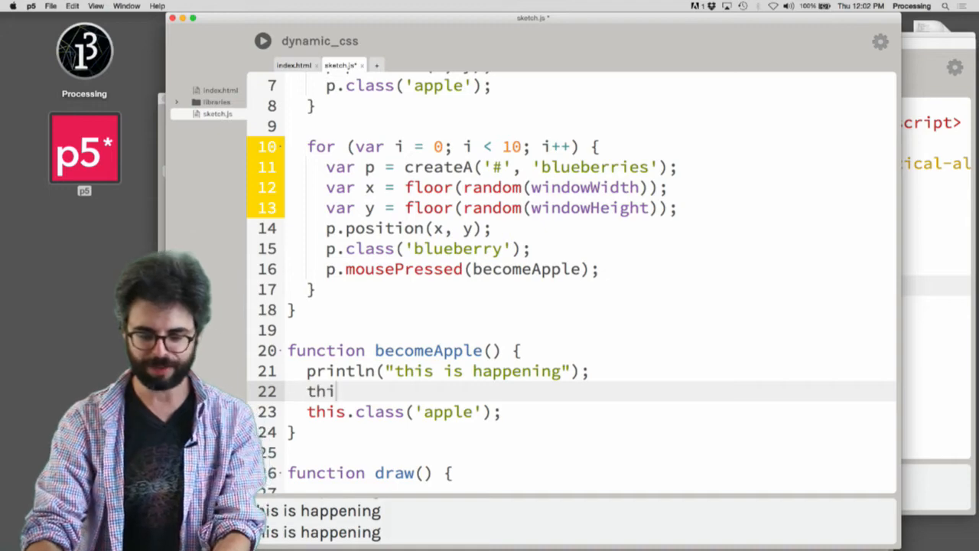
{"action": "key", "text": "backspace"}
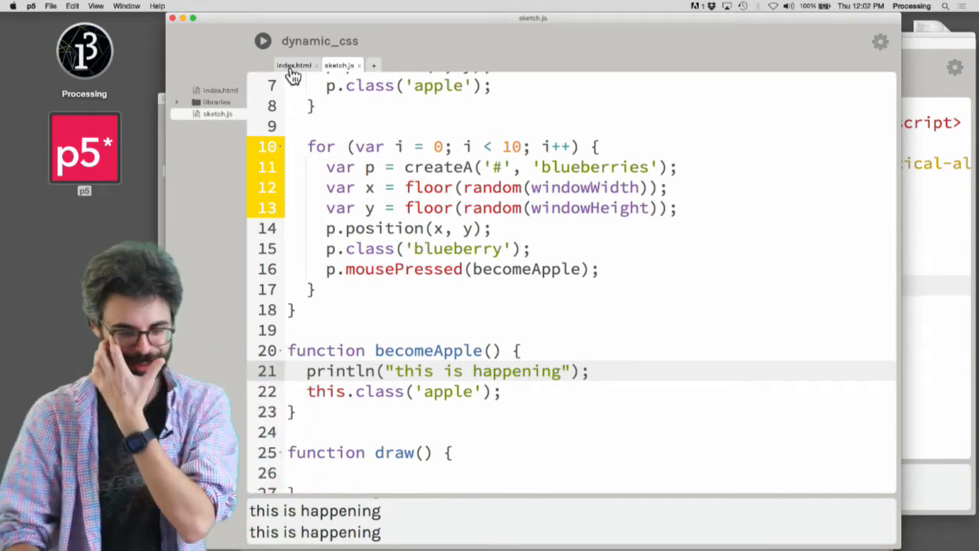
Step: Add padding: 24pt; to the .apple rule in index.html and rerun the sketch
{"action": "left_click", "coordinate": [294, 65]}
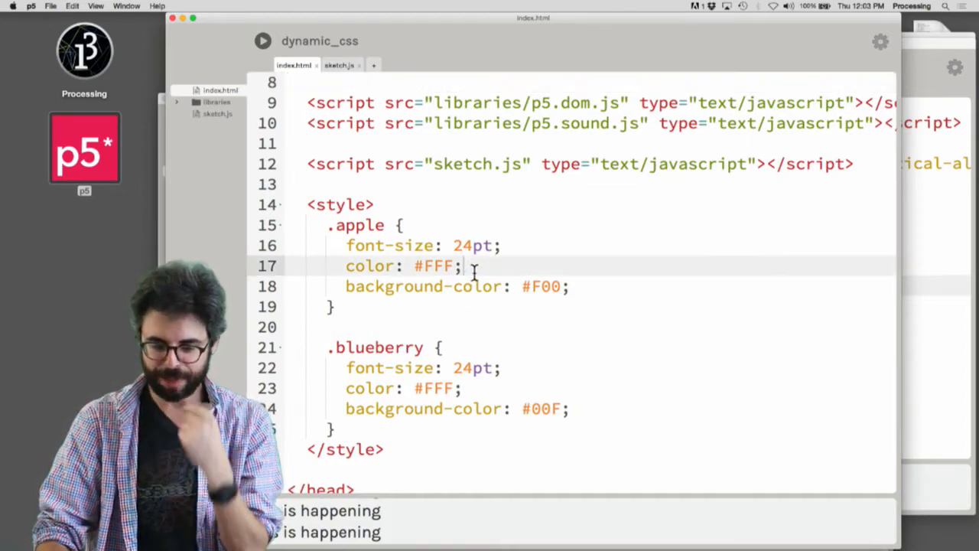
{"action": "type", "text": "padd"}
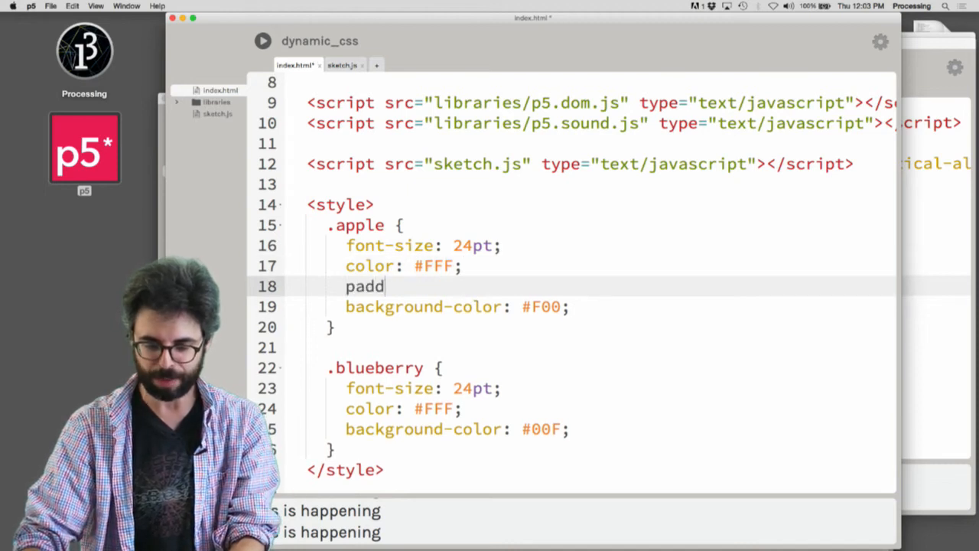
{"action": "type", "text": "ing: 24pt;"}
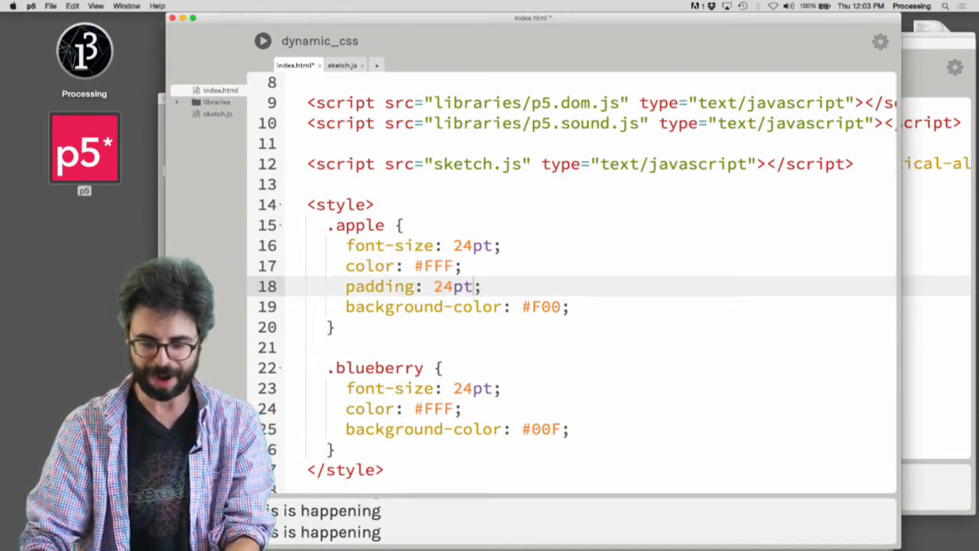
{"action": "left_click", "coordinate": [262, 41]}
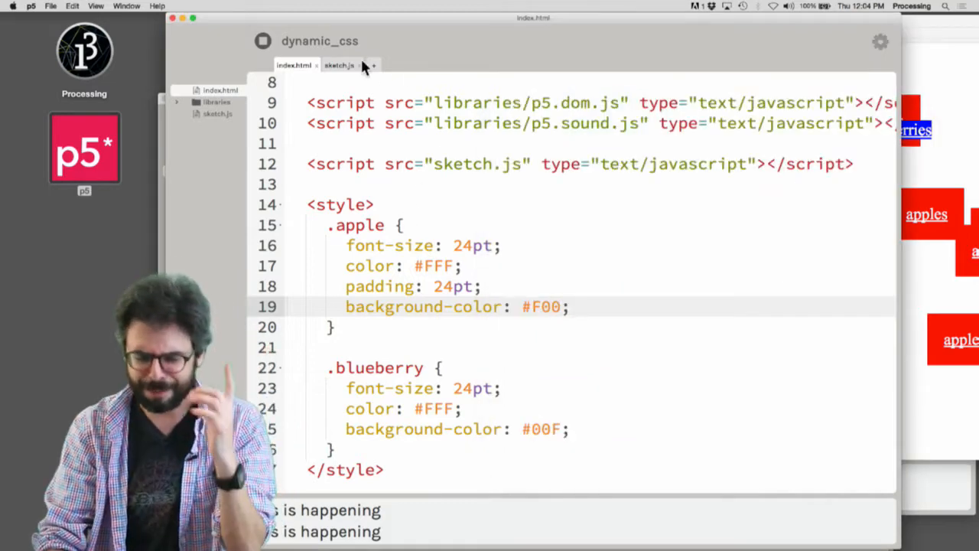
Step: In sketch.js, begin a removeClass('blueberry') call in becomeApple before the apple class line
{"action": "left_click", "coordinate": [338, 65]}
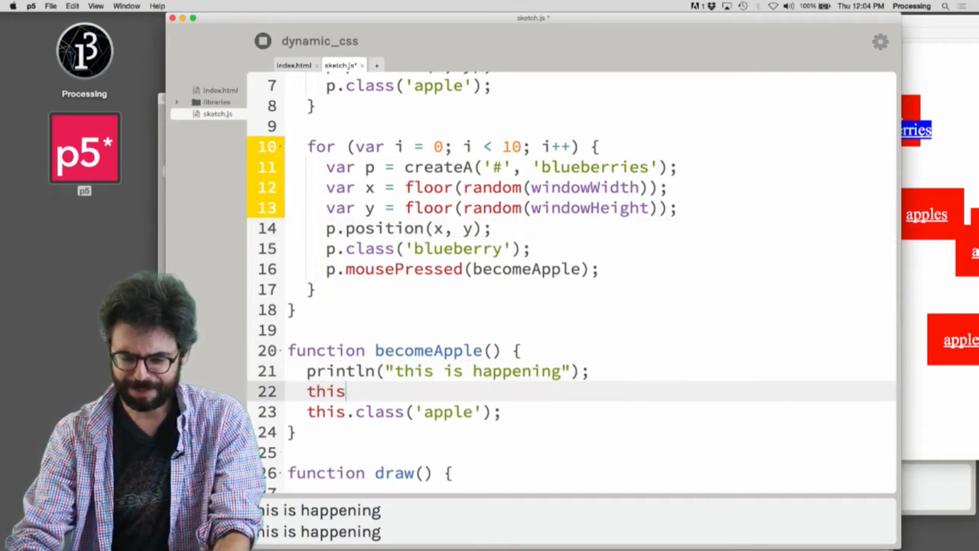
{"action": "type", "text": ".removeClass()"}
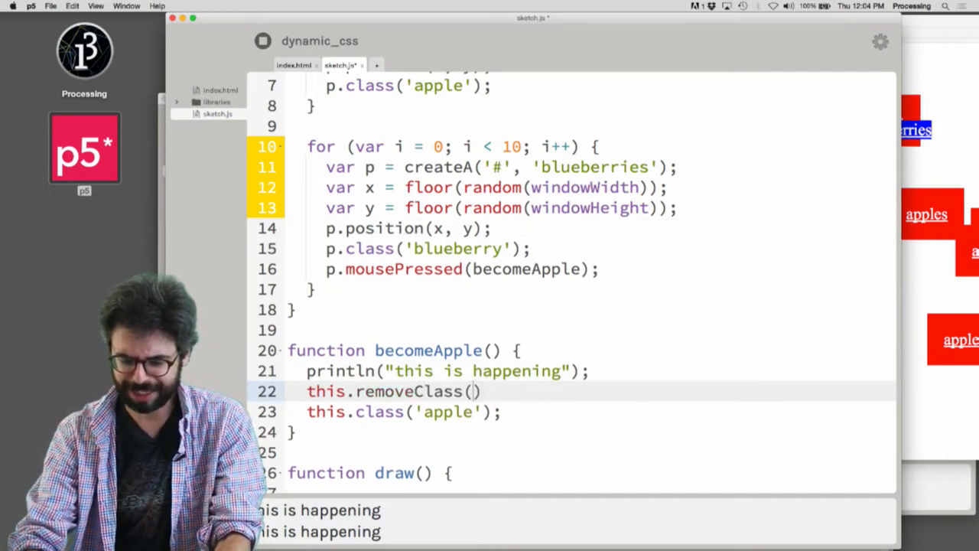
{"action": "type", "text": "bluee'"}
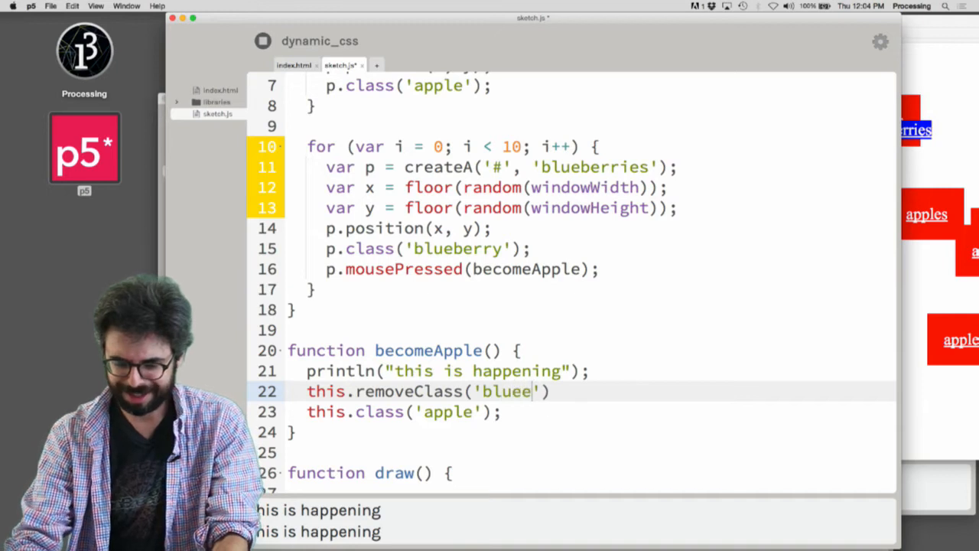